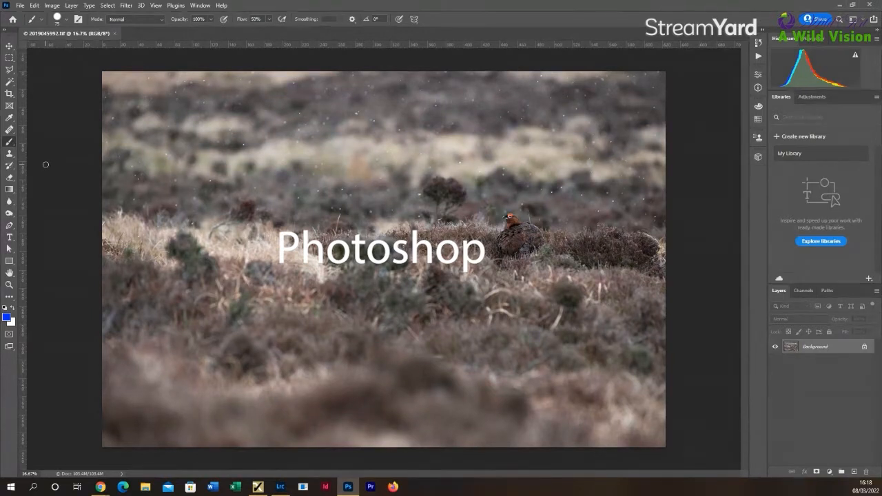
- Open the Image Size dialog for the grouse photo from the Image menu
{"action": "left_click", "coordinate": [51, 5]}
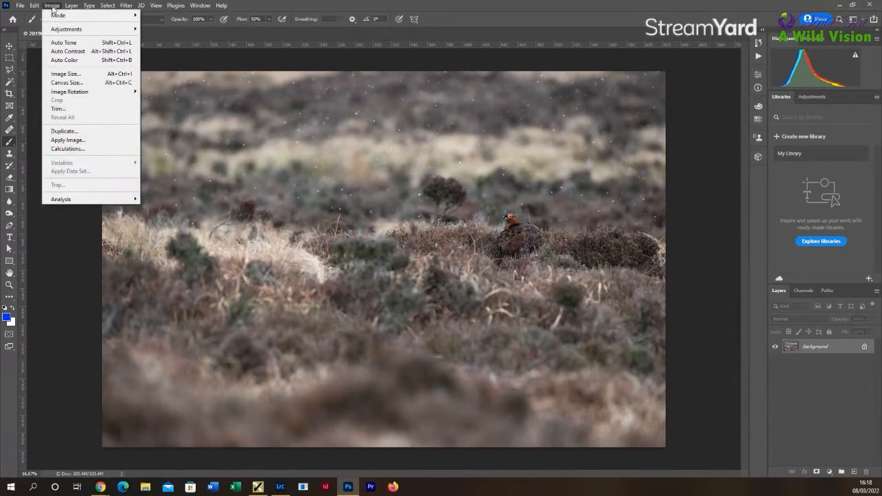
{"action": "left_click", "coordinate": [66, 73]}
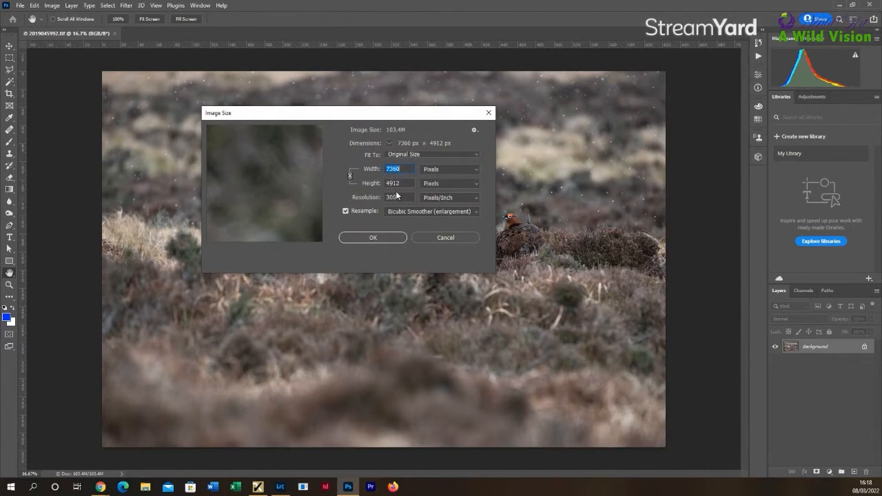
- Resize the grouse photo to 72 ppi and 2000 pixels wide (2000 × 1335)
{"action": "triple_click", "coordinate": [392, 197]}
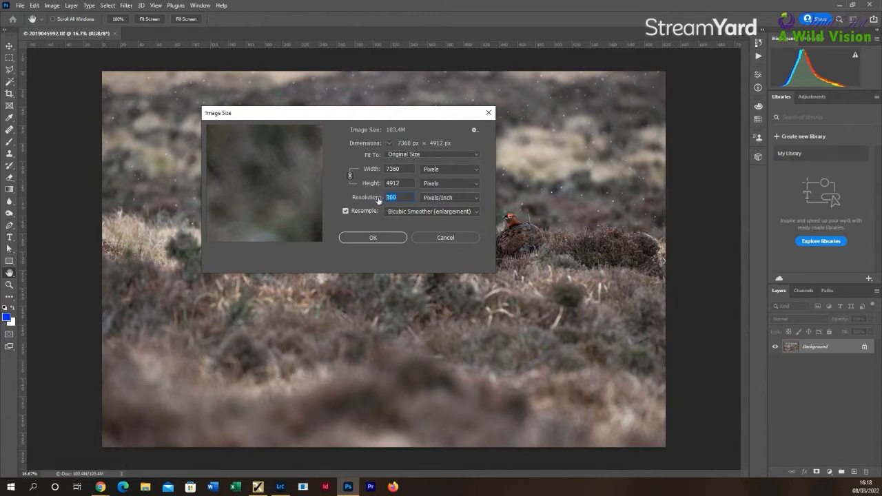
{"action": "type", "text": "72"}
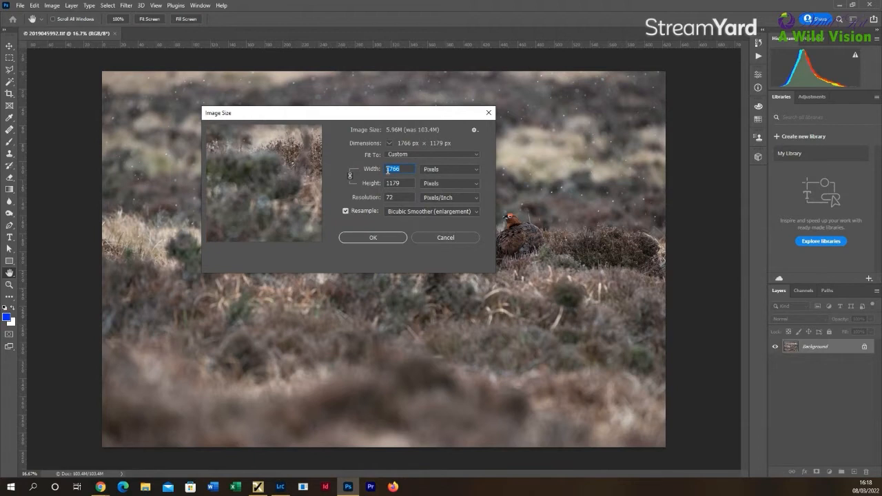
{"action": "type", "text": "2000"}
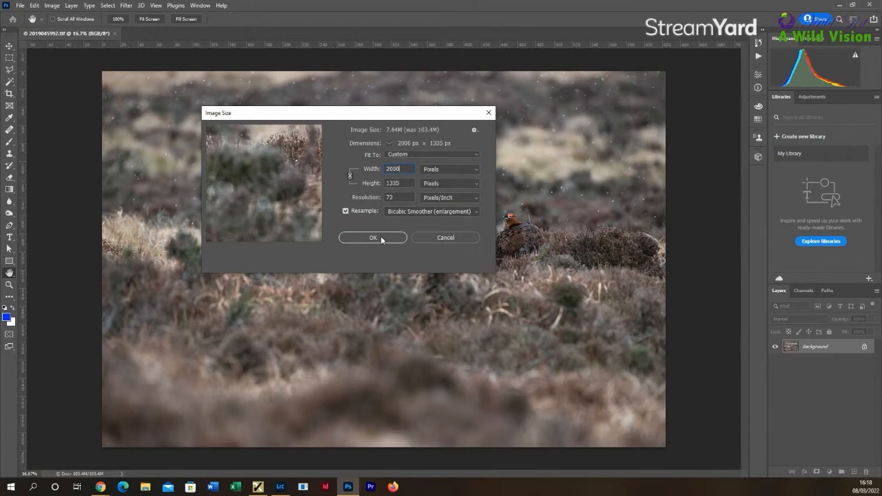
{"action": "left_click", "coordinate": [373, 238]}
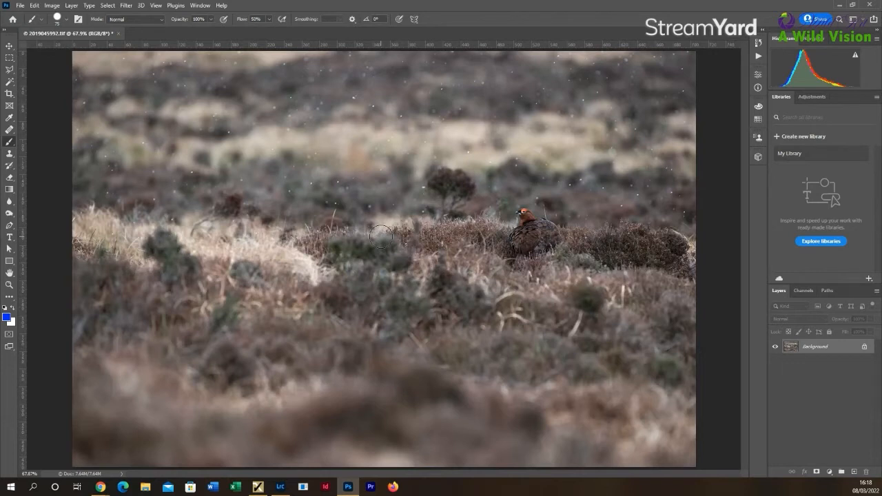
- Start Save As into Desktop\Low res images with JPEG as the file type
{"action": "left_click", "coordinate": [20, 6]}
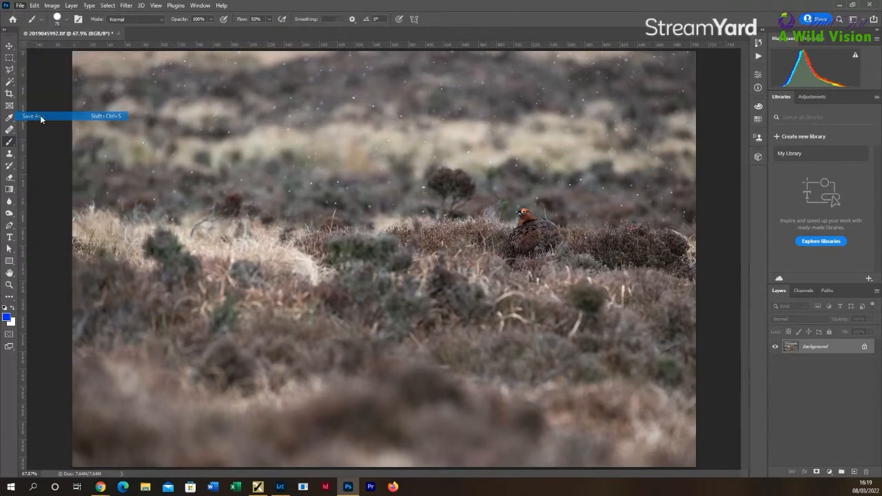
{"action": "left_click", "coordinate": [33, 116]}
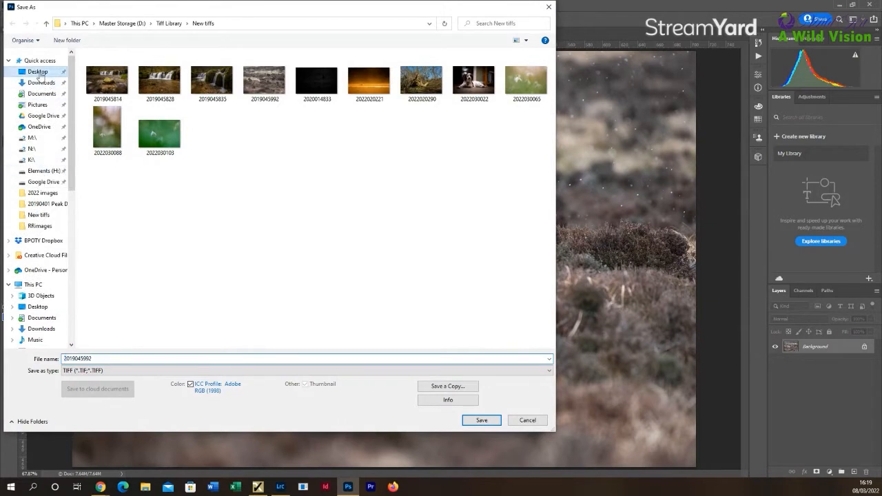
{"action": "left_click", "coordinate": [38, 71]}
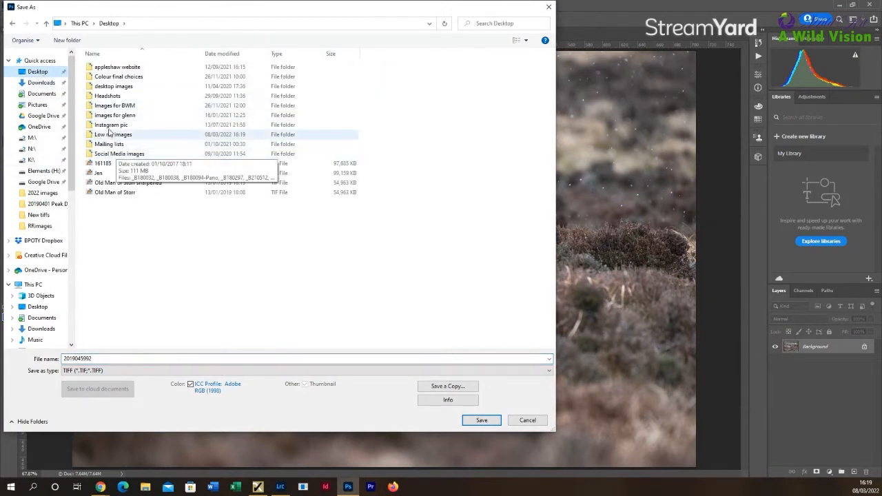
{"action": "double_click", "coordinate": [114, 134]}
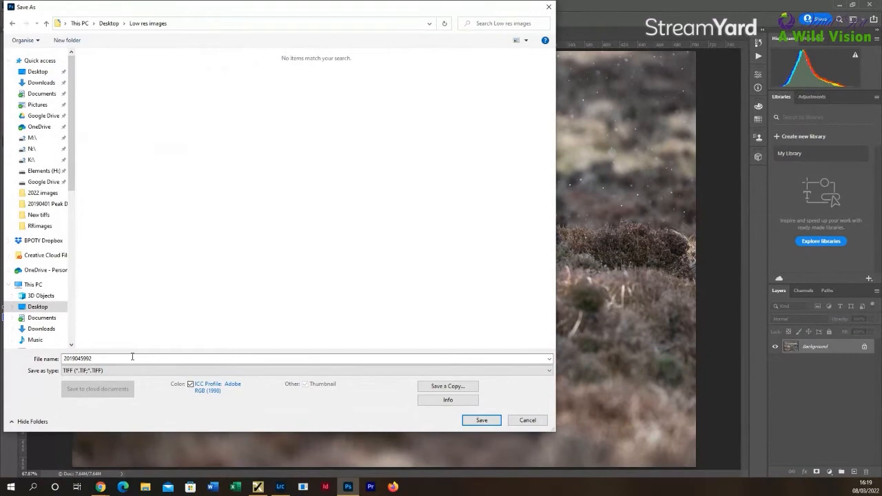
{"action": "left_click", "coordinate": [307, 371]}
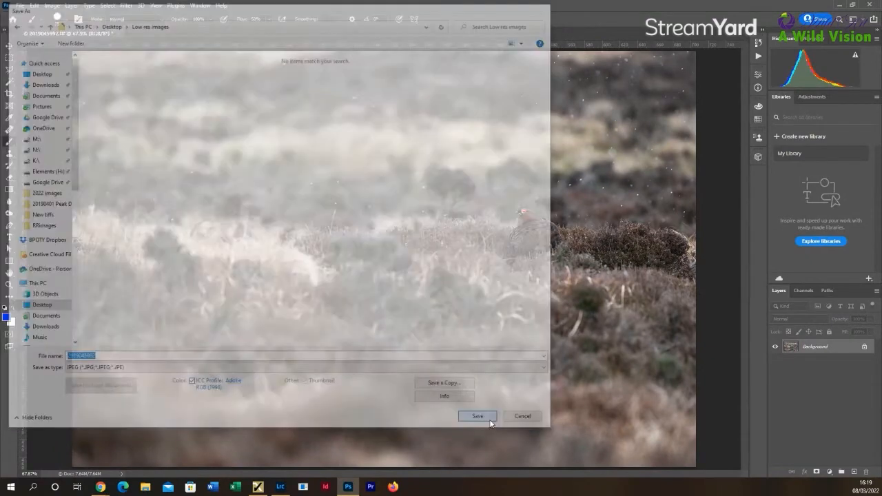
- Save the grouse JPEG with quality 7 (Medium) in Low res images
{"action": "left_click", "coordinate": [477, 416]}
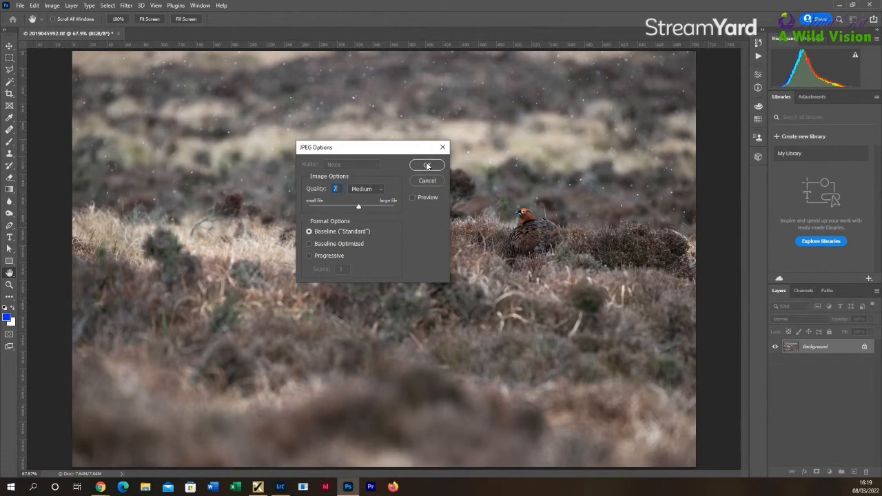
{"action": "left_click", "coordinate": [427, 166]}
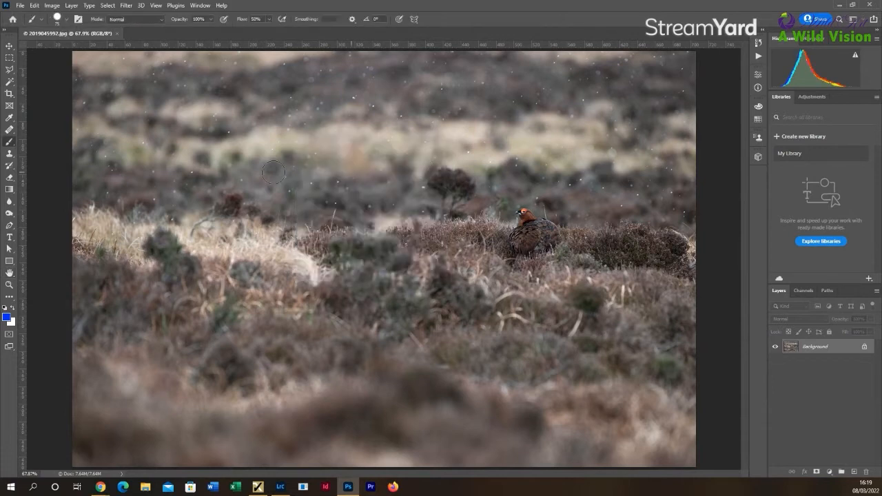
{"action": "mouse_move", "coordinate": [117, 38]}
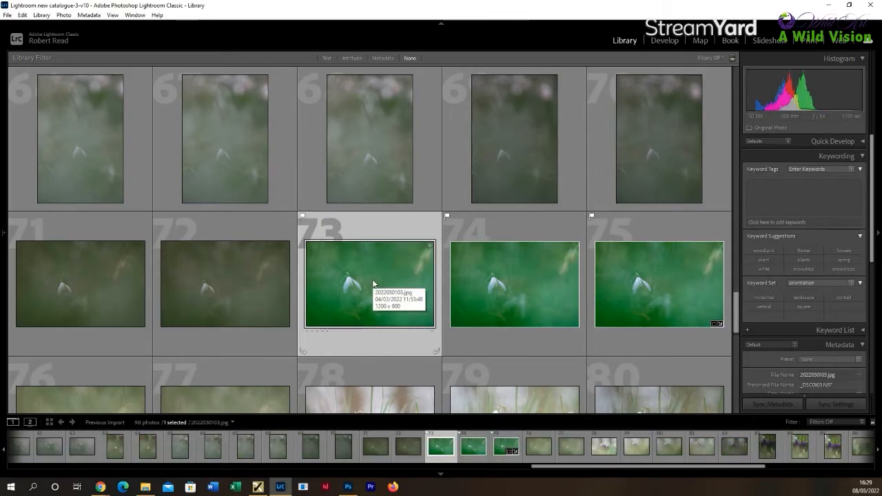
{"action": "mouse_move", "coordinate": [438, 476]}
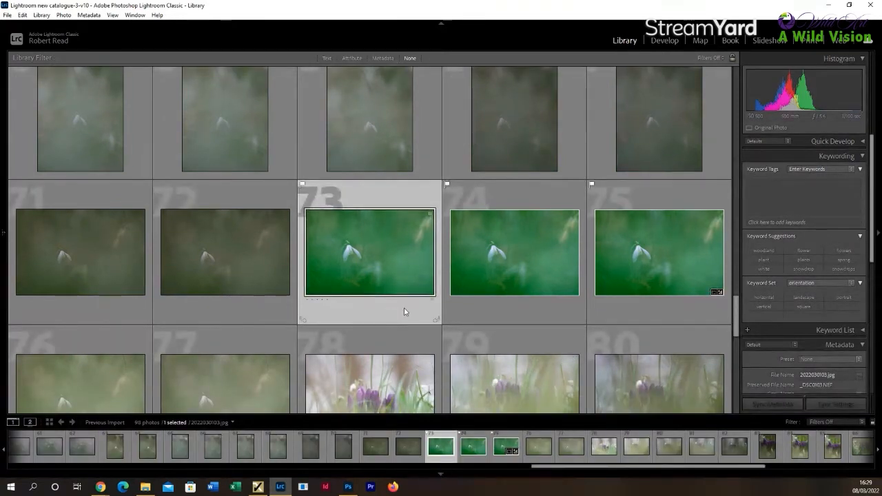
{"action": "mouse_move", "coordinate": [416, 246]}
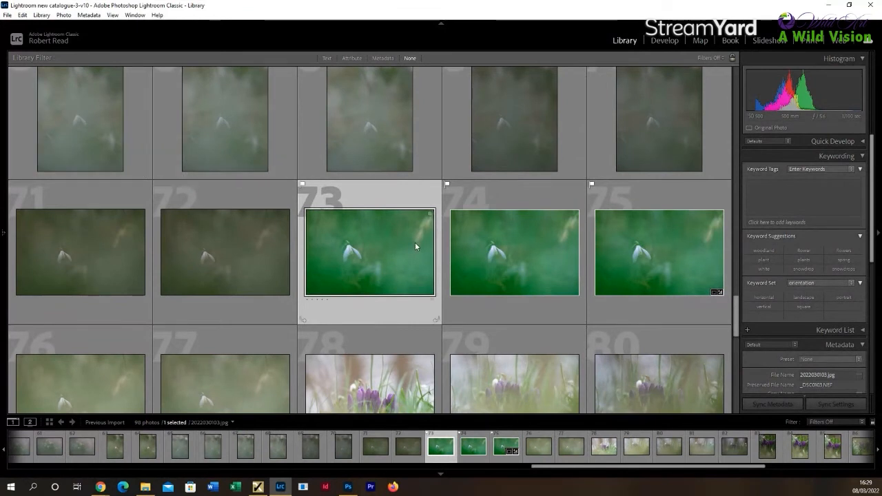
{"action": "mouse_move", "coordinate": [411, 248]}
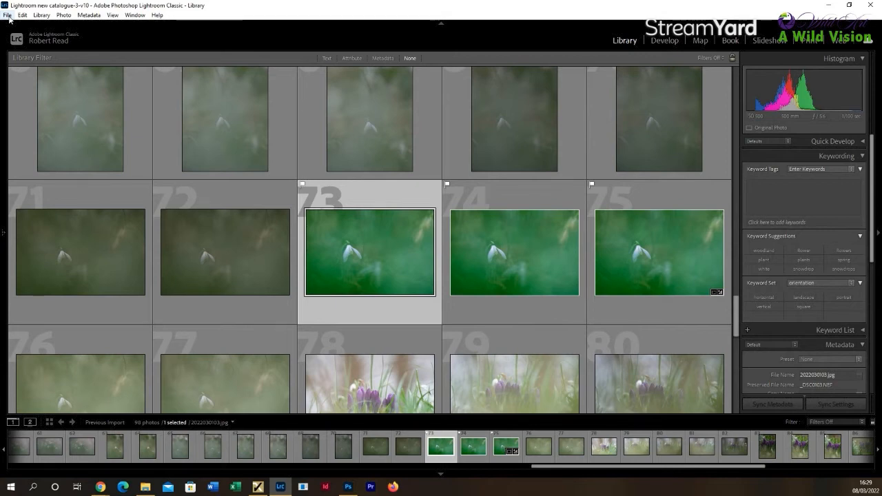
{"action": "left_click", "coordinate": [8, 14]}
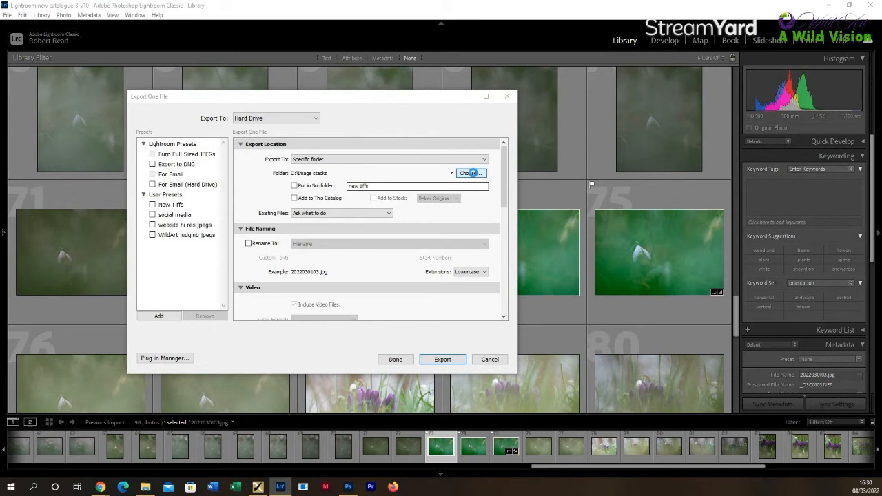
- Set the export destination folder to Desktop\Low res images
{"action": "left_click", "coordinate": [471, 173]}
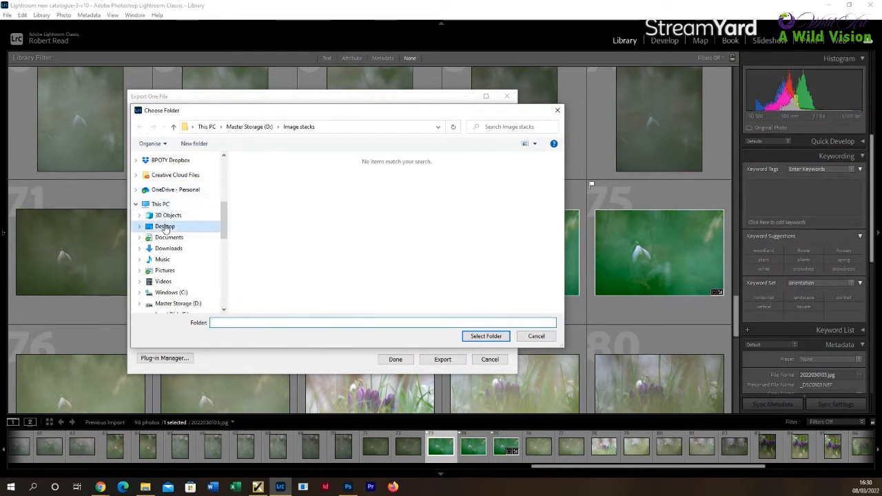
{"action": "left_click", "coordinate": [166, 227]}
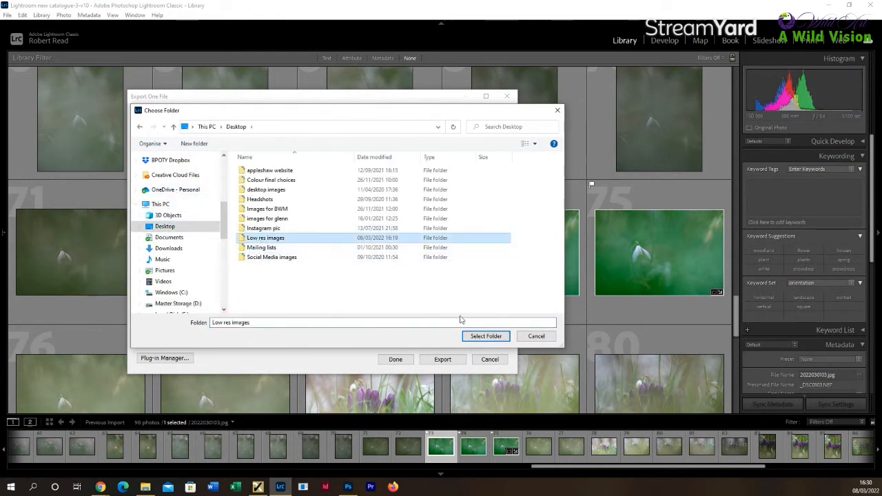
{"action": "left_click", "coordinate": [486, 337]}
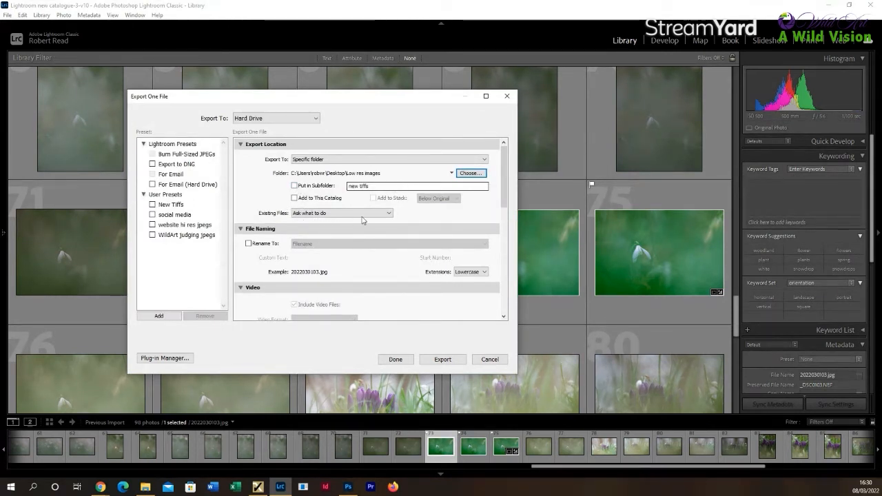
{"action": "mouse_move", "coordinate": [349, 236]}
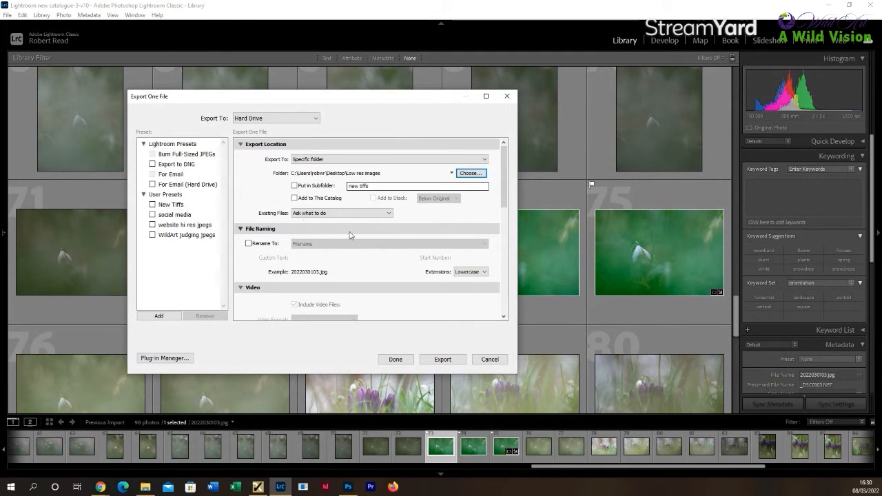
{"action": "mouse_move", "coordinate": [409, 243]}
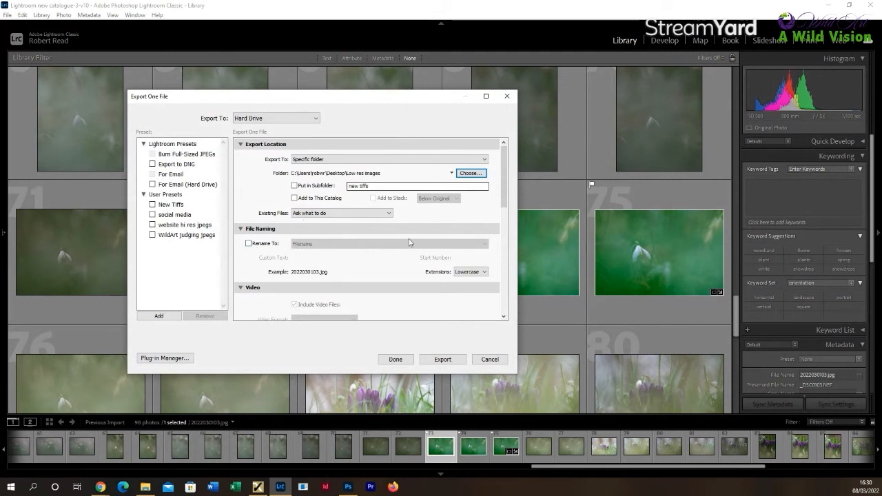
- Set export color space to sRGB and JPEG quality to 70
{"action": "scroll", "scroll_direction": "down", "scroll_amount": 3}
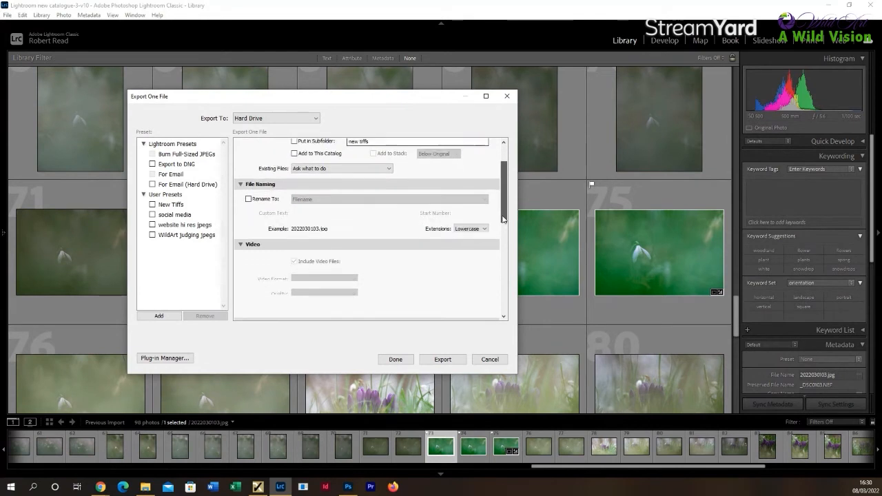
{"action": "scroll", "scroll_direction": "down", "scroll_amount": 3}
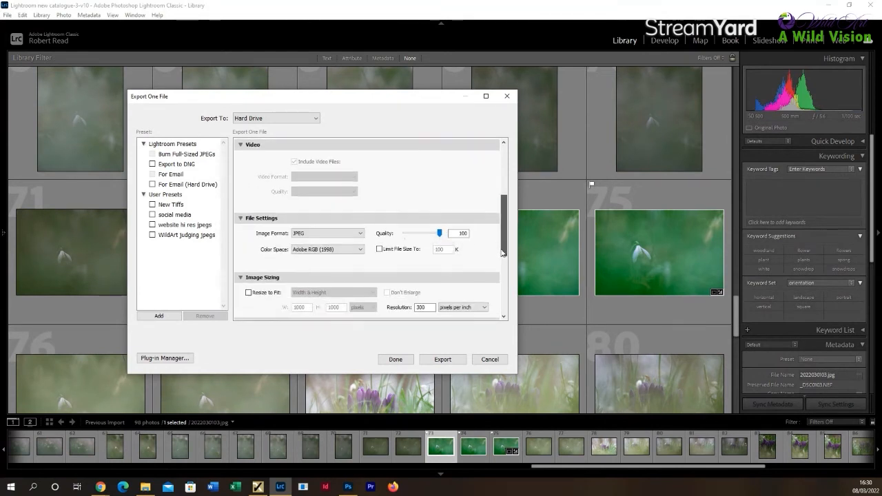
{"action": "scroll", "scroll_direction": "down", "scroll_amount": 3}
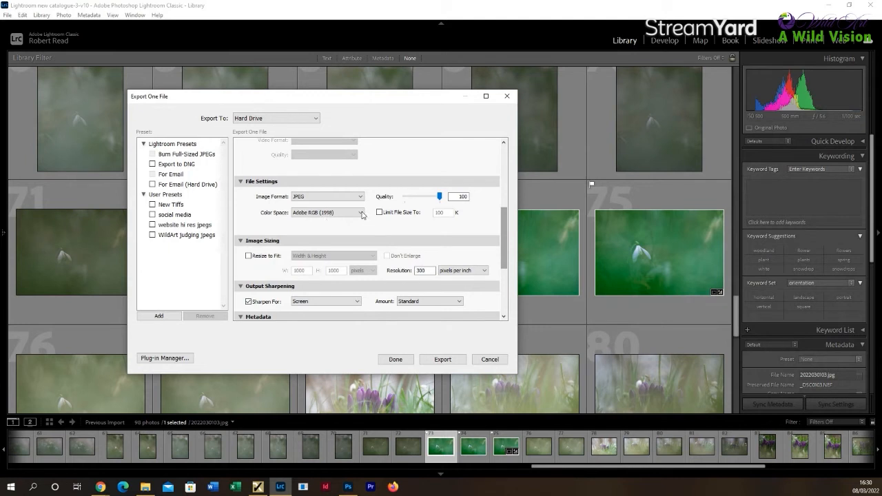
{"action": "left_click", "coordinate": [361, 213]}
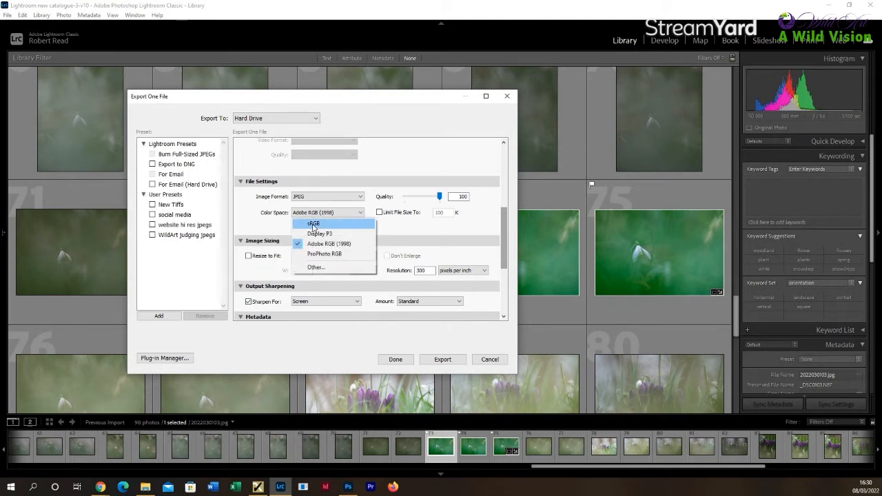
{"action": "left_click", "coordinate": [314, 224]}
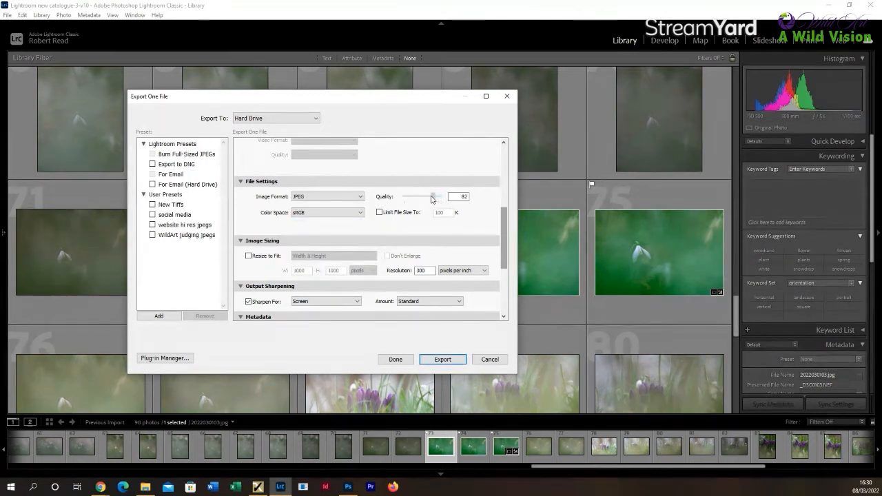
{"action": "left_click_drag", "start_coordinate": [434, 197], "coordinate": [429, 196]}
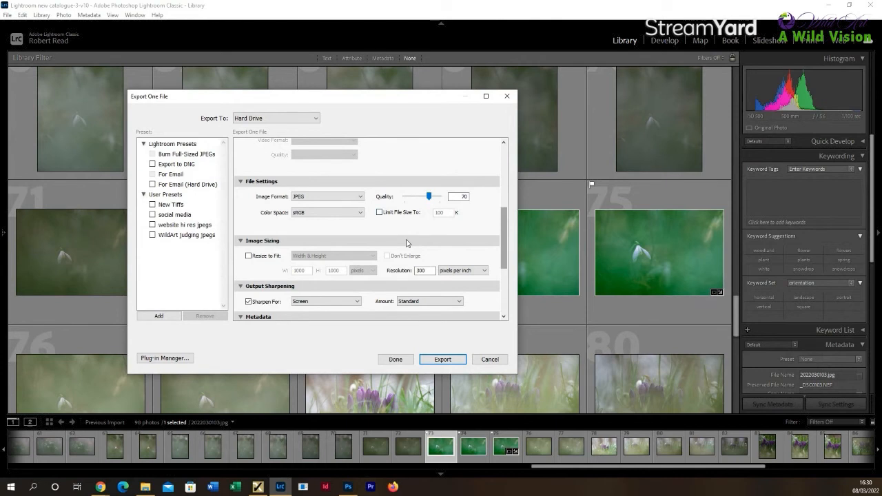
{"action": "mouse_move", "coordinate": [269, 271]}
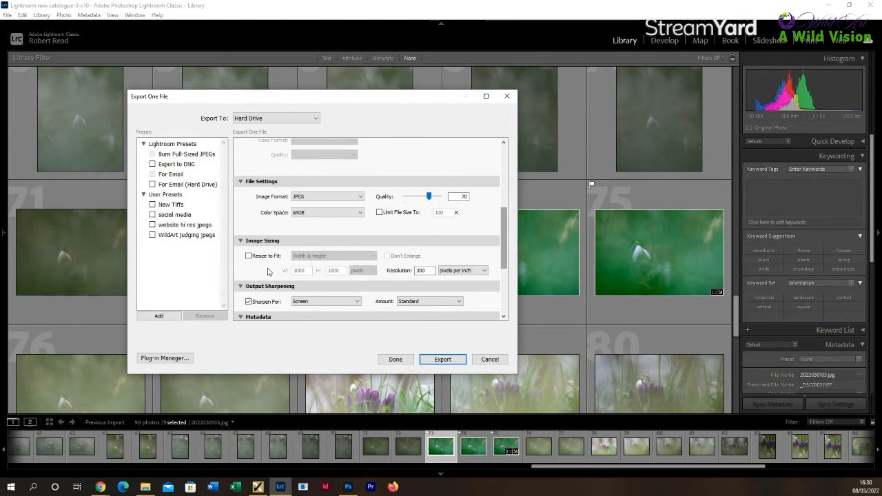
- Export the snowdrop resized to 2000px long edge at 72 ppi, sharpening off
{"action": "left_click", "coordinate": [248, 256]}
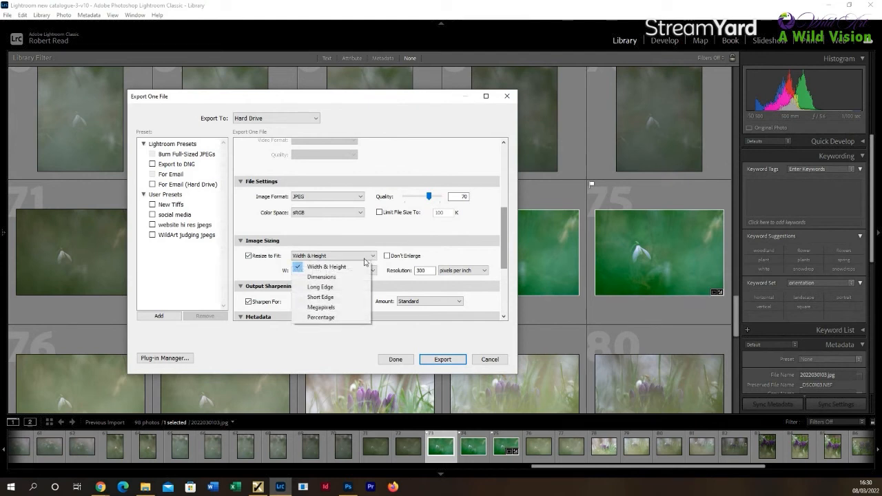
{"action": "left_click", "coordinate": [320, 287]}
{"action": "type", "text": "72"}
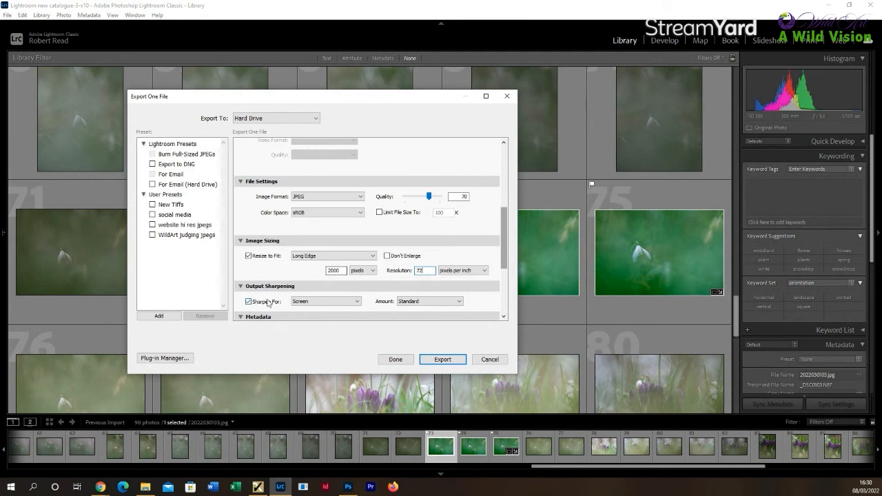
{"action": "scroll", "scroll_direction": "down", "scroll_amount": 3}
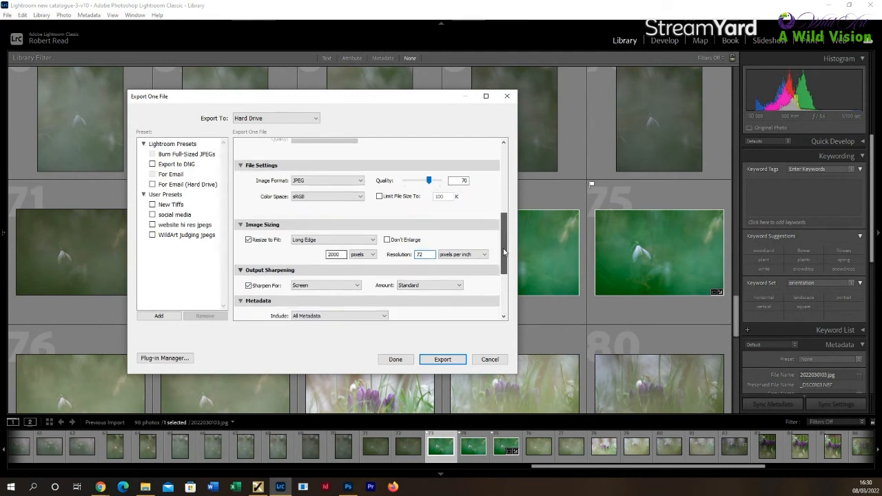
{"action": "scroll", "scroll_direction": "down", "scroll_amount": 3}
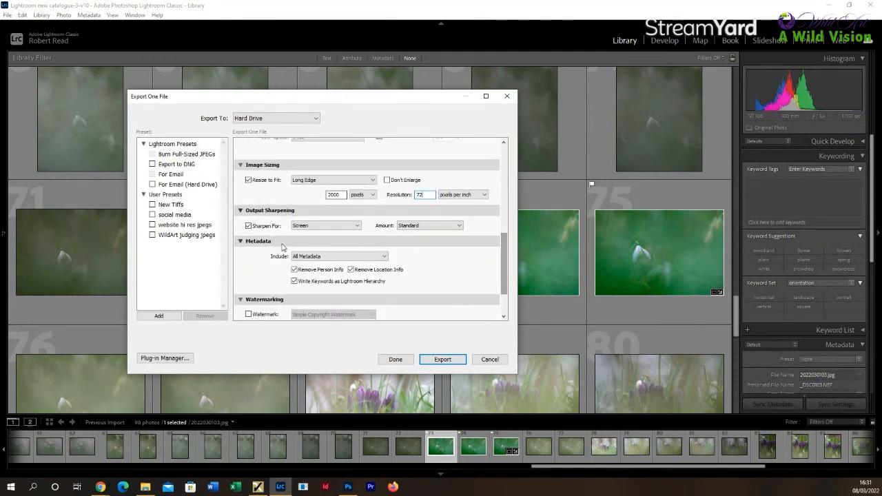
{"action": "left_click", "coordinate": [248, 225]}
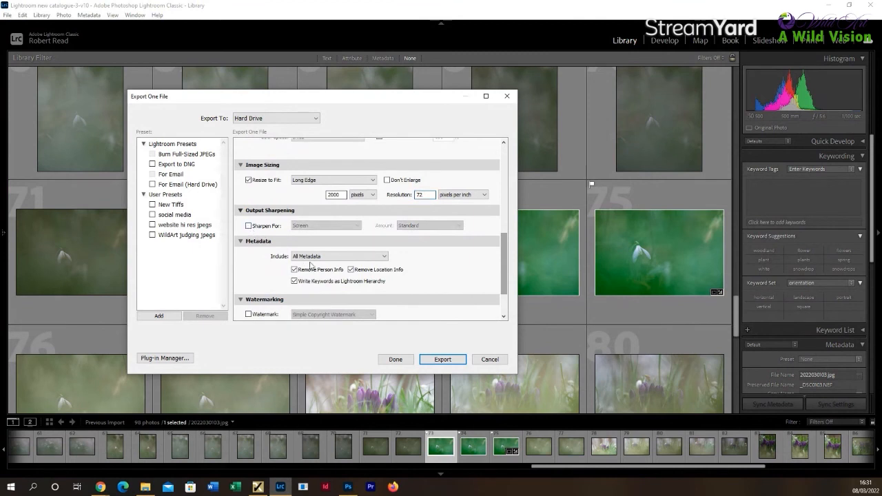
{"action": "mouse_move", "coordinate": [503, 268]}
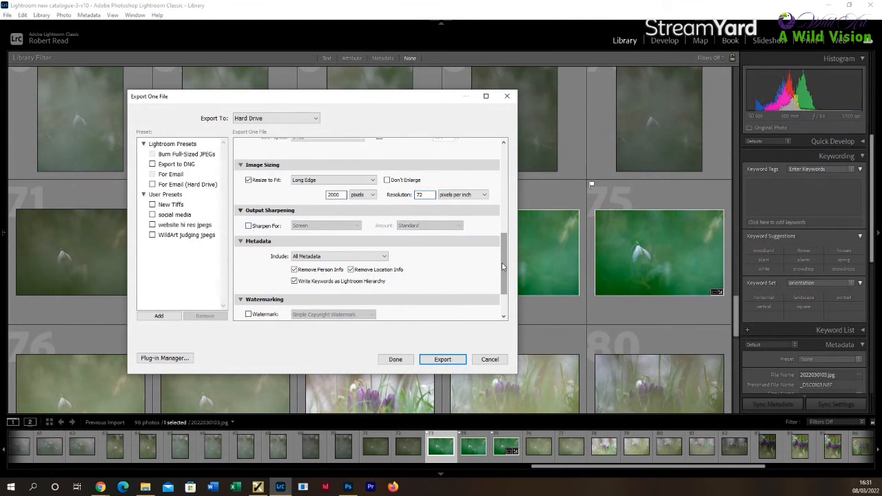
{"action": "mouse_move", "coordinate": [295, 282]}
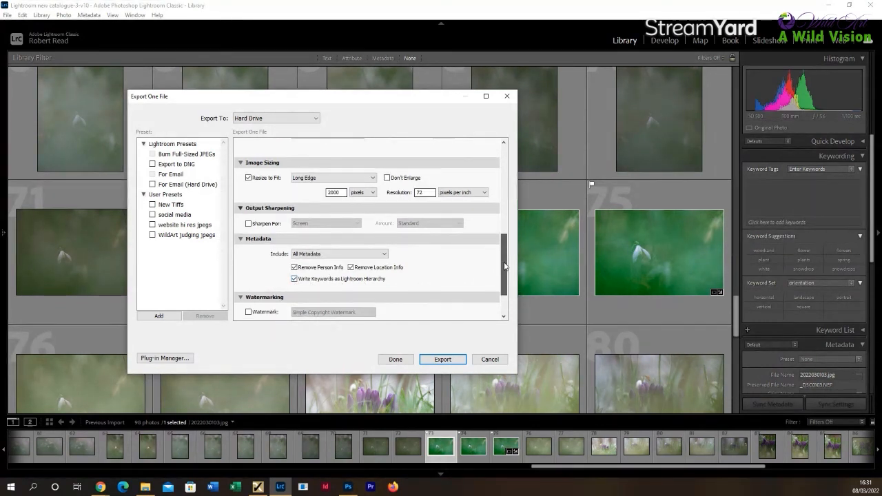
{"action": "scroll", "scroll_direction": "down", "scroll_amount": 3}
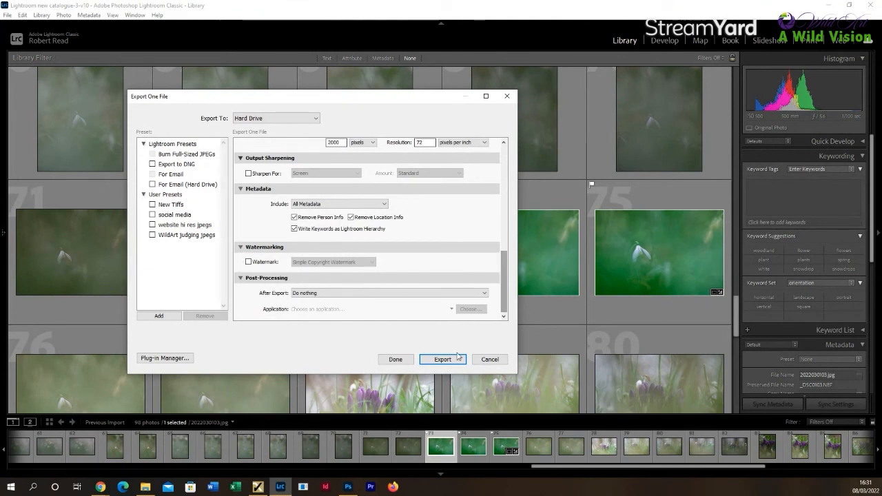
{"action": "left_click", "coordinate": [442, 359]}
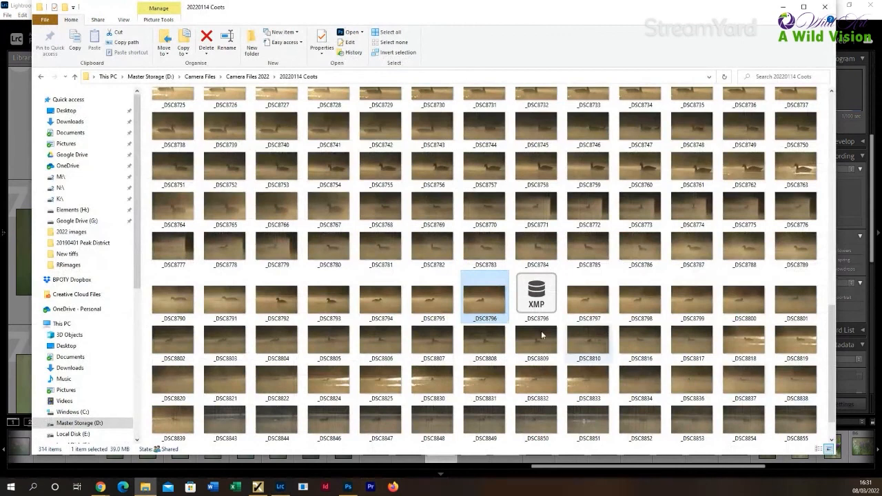
{"action": "left_click", "coordinate": [67, 110]}
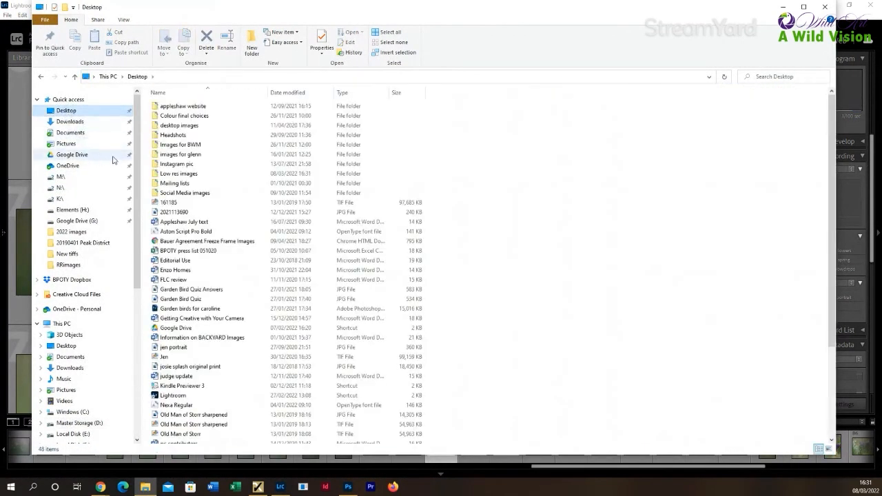
{"action": "double_click", "coordinate": [178, 173]}
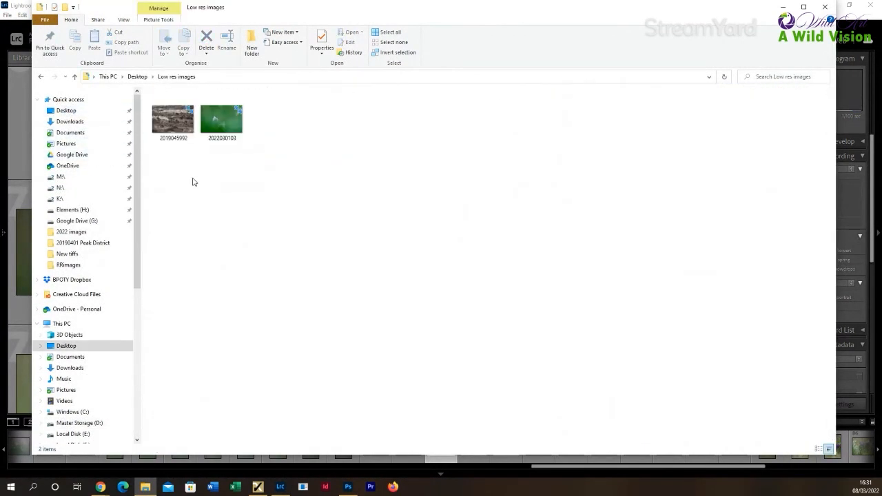
{"action": "double_click", "coordinate": [221, 118]}
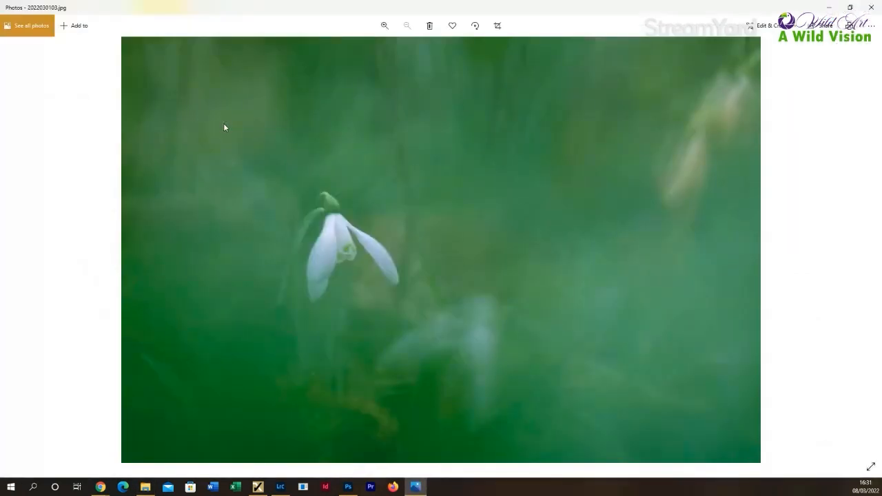